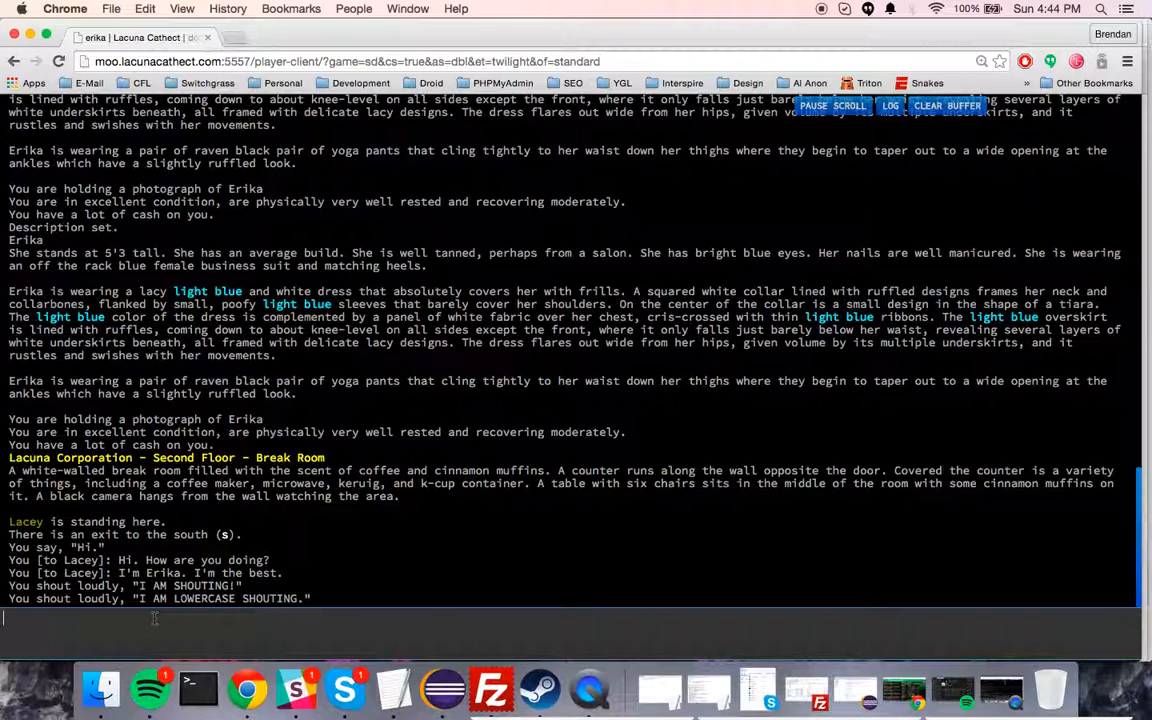
text(@)
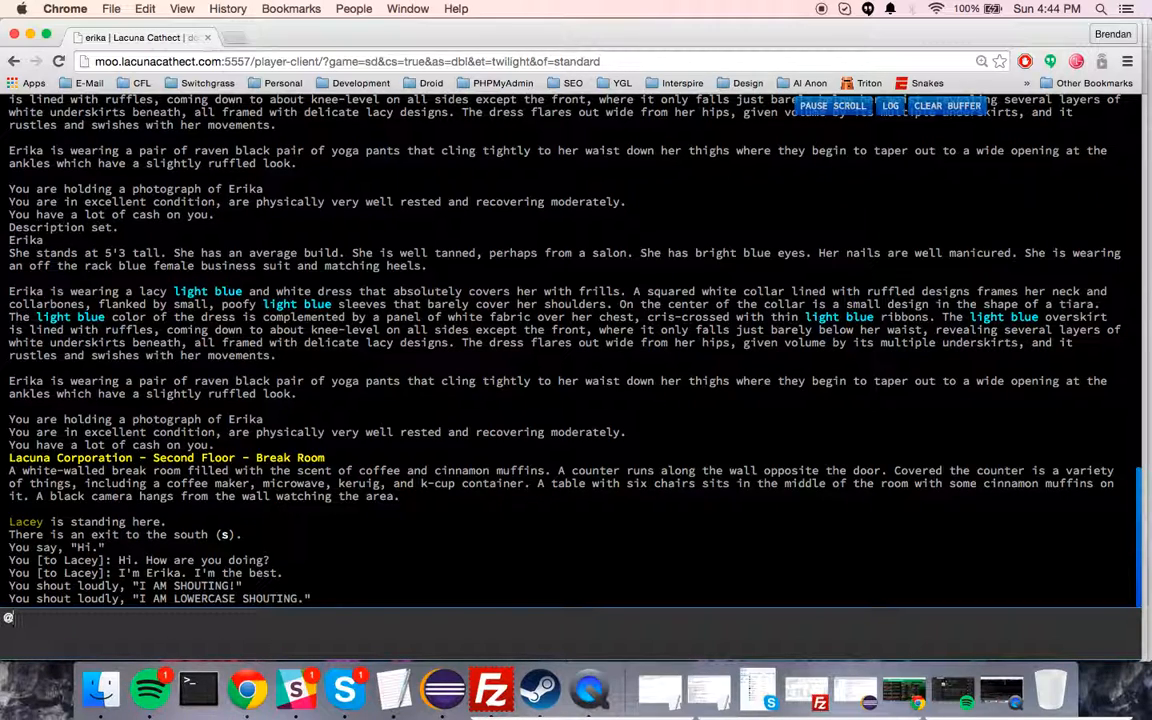
text(@pa)
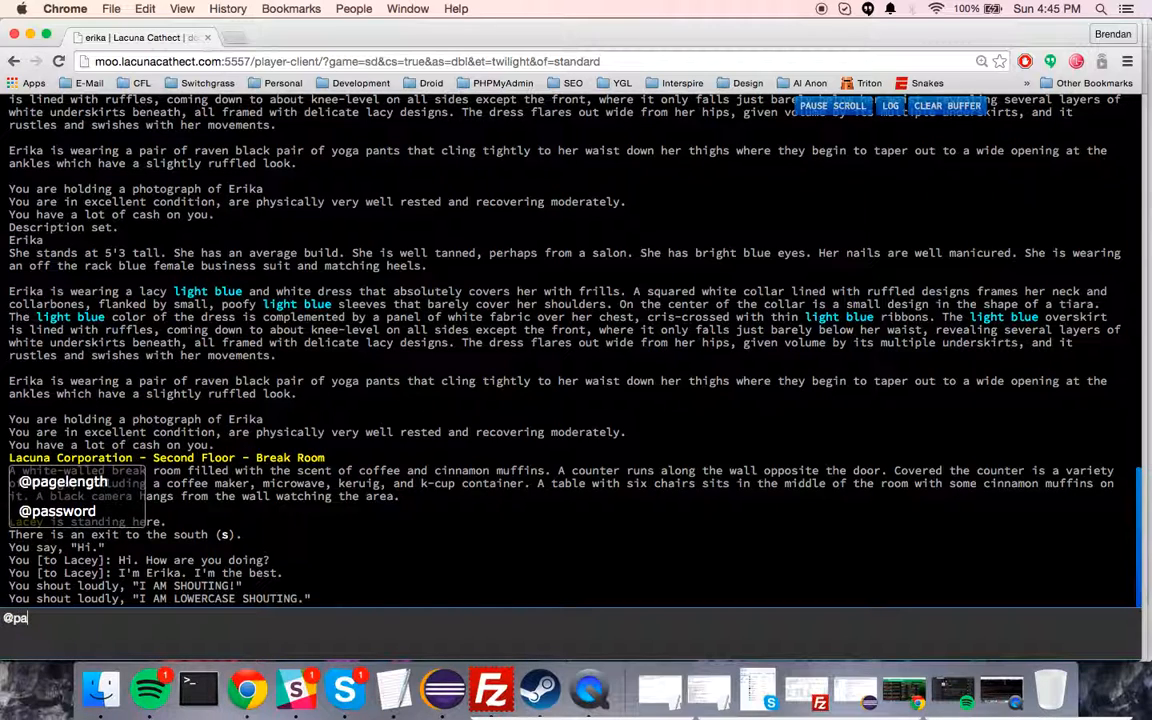
text(new)
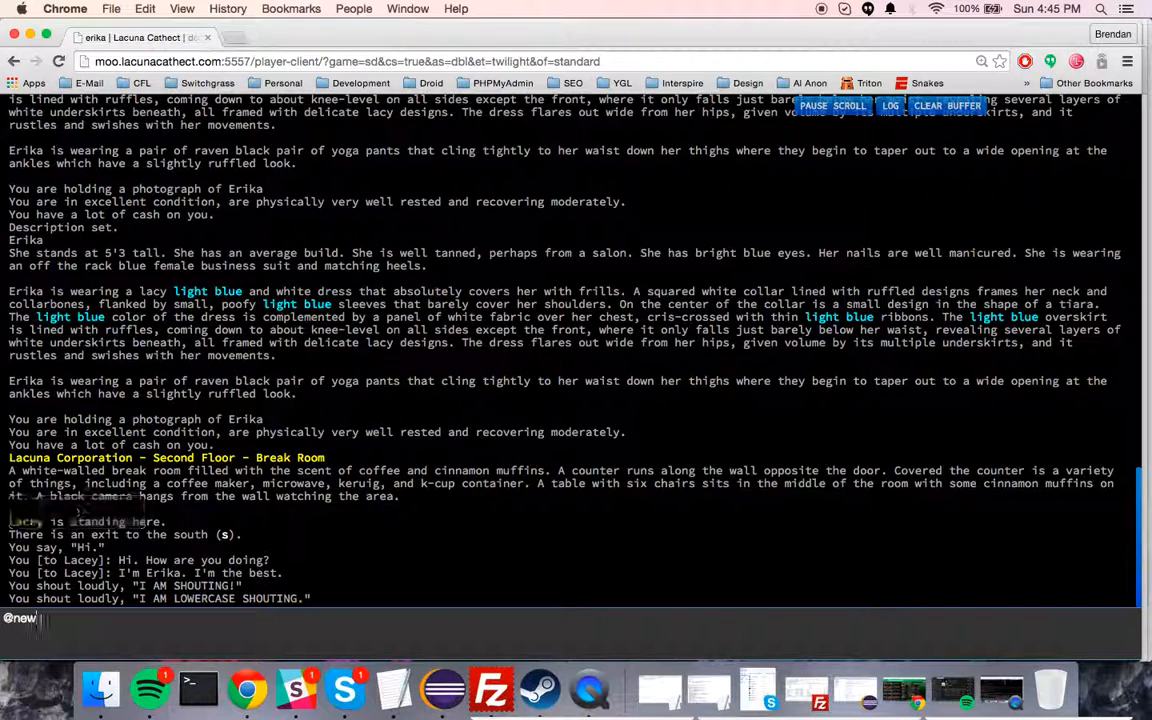
text(-password)
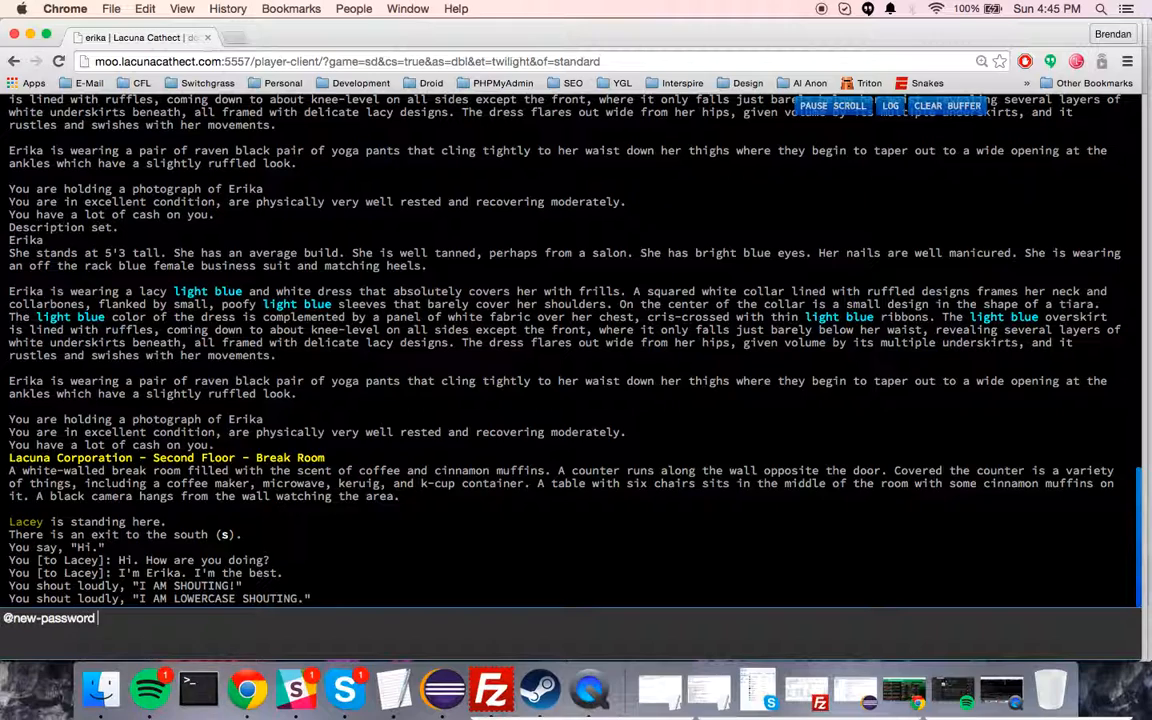
text(m)
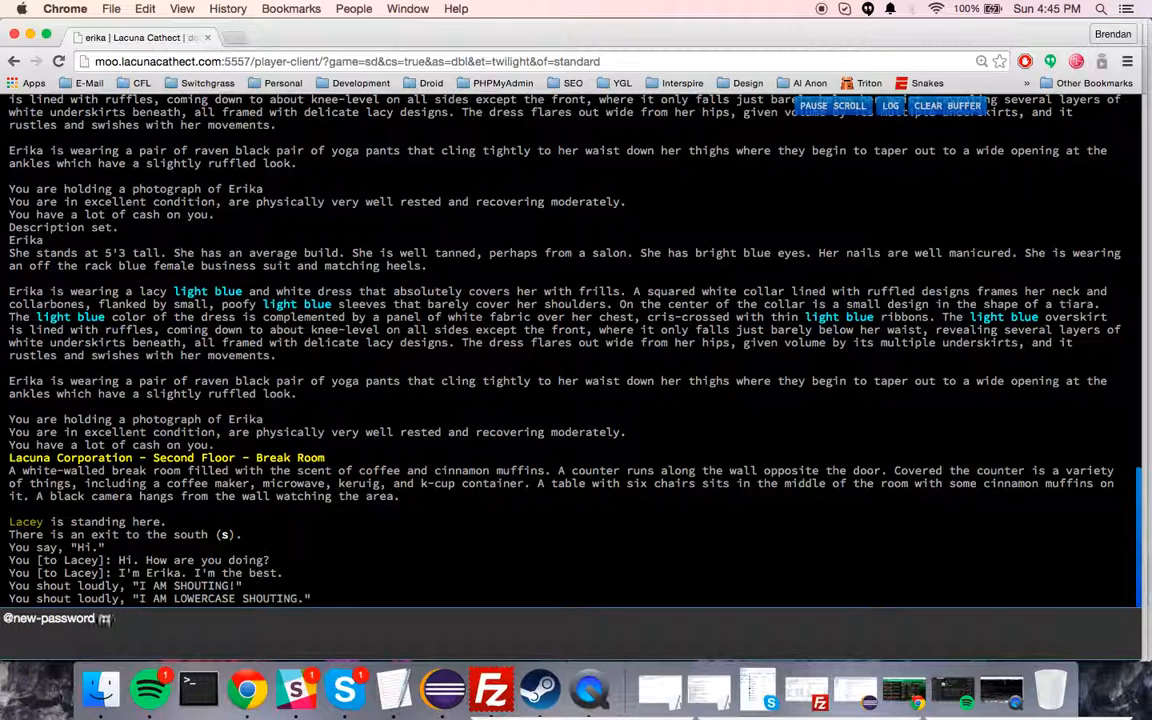
text(re)
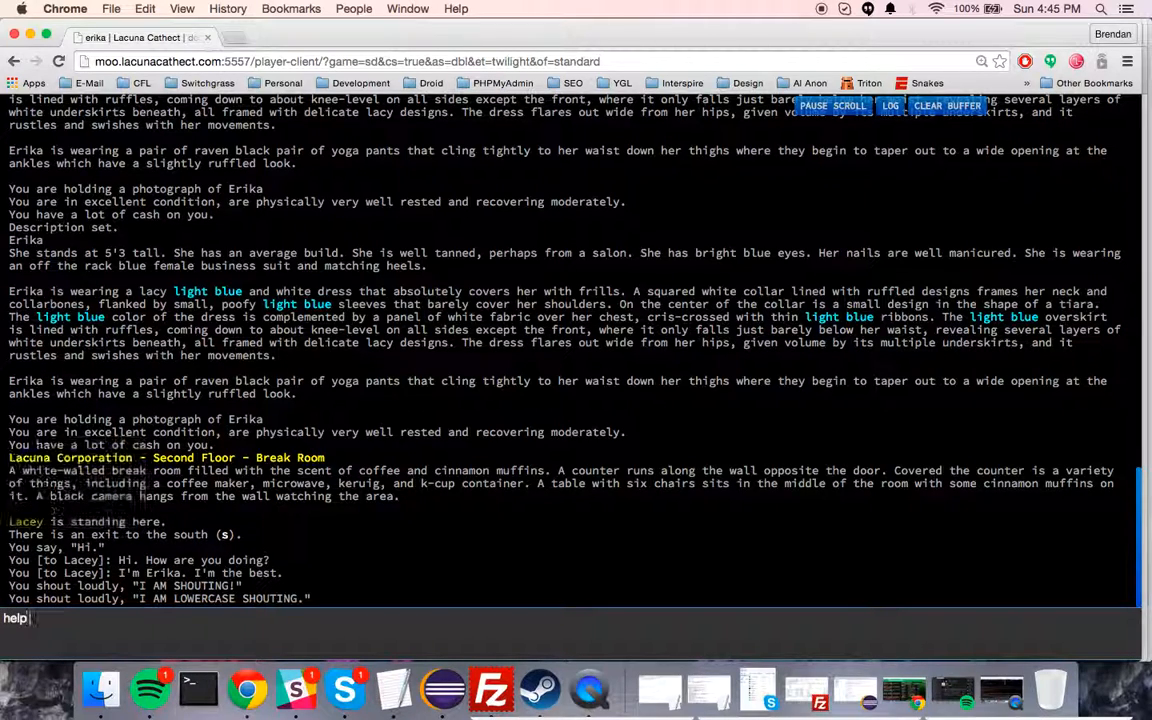
key(Return)
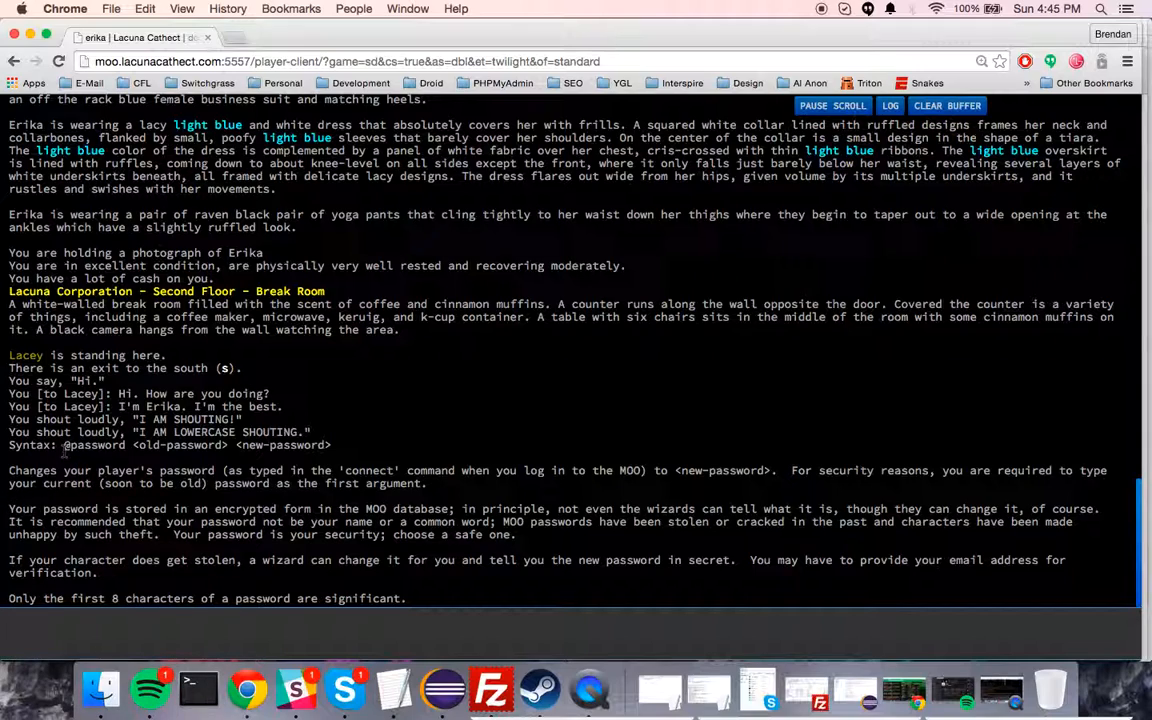
text(@password)
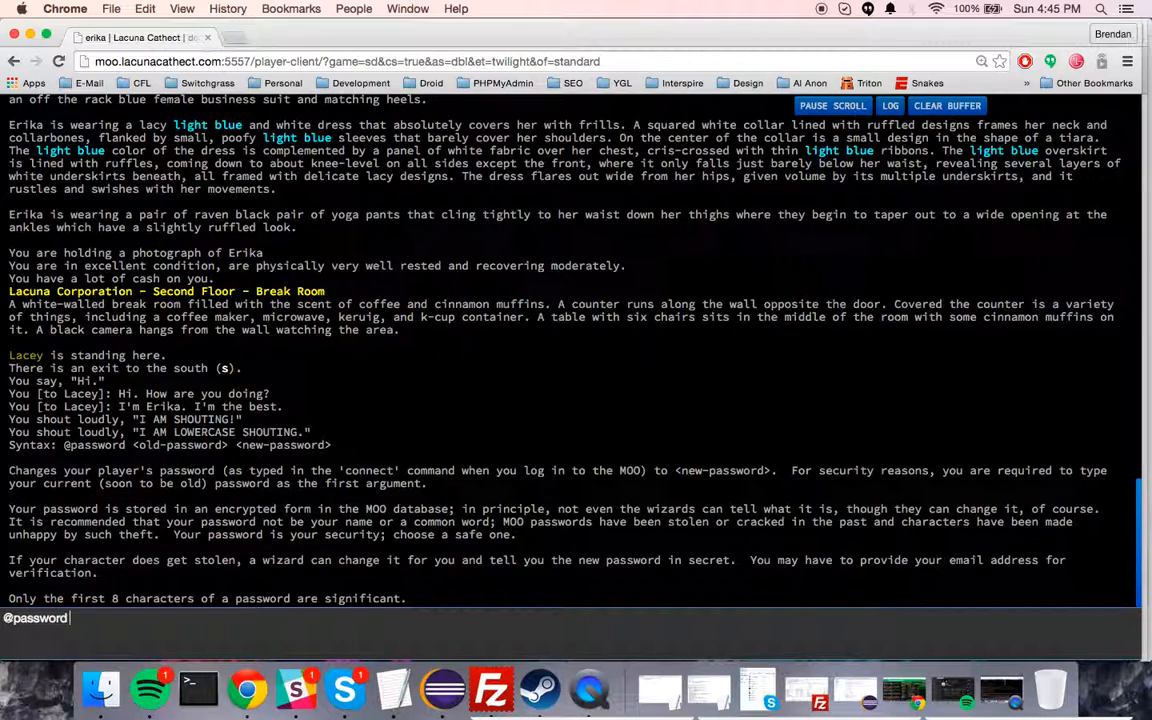
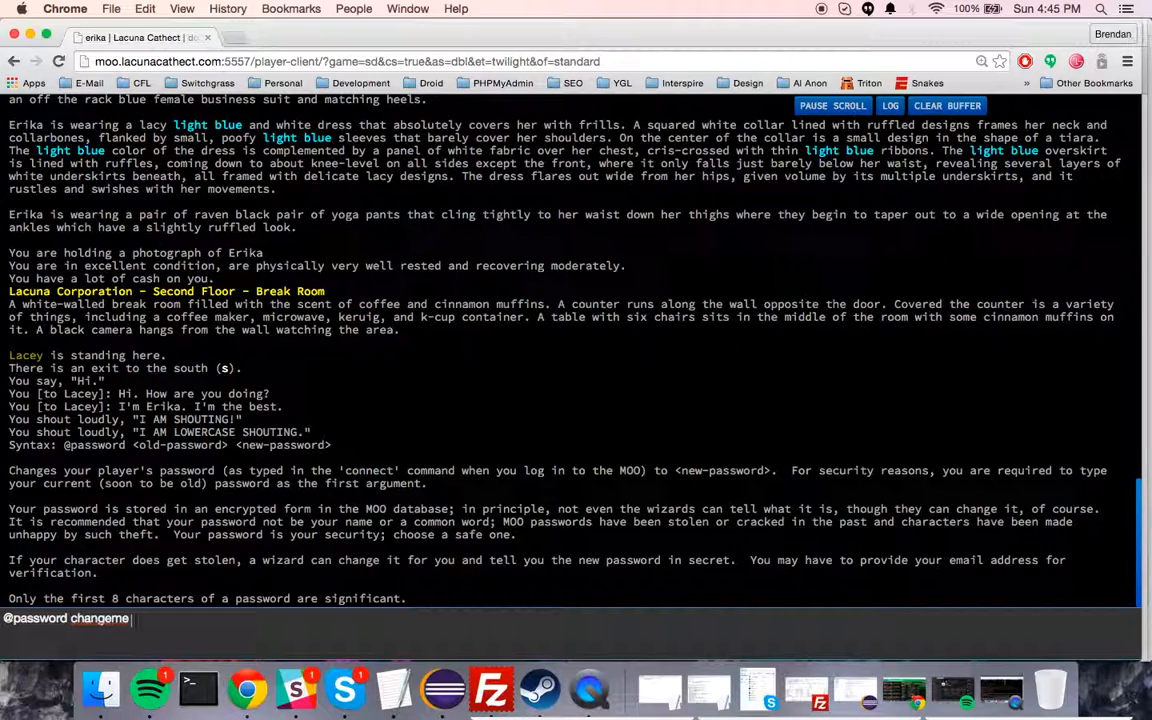
text(asu)
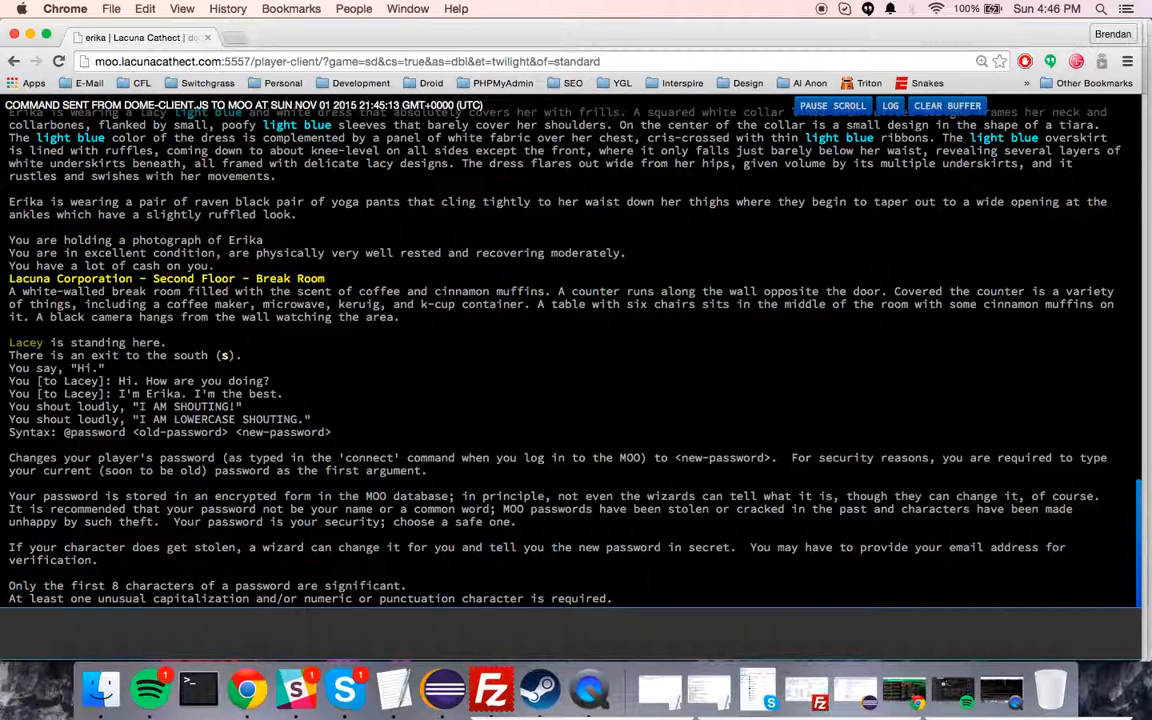
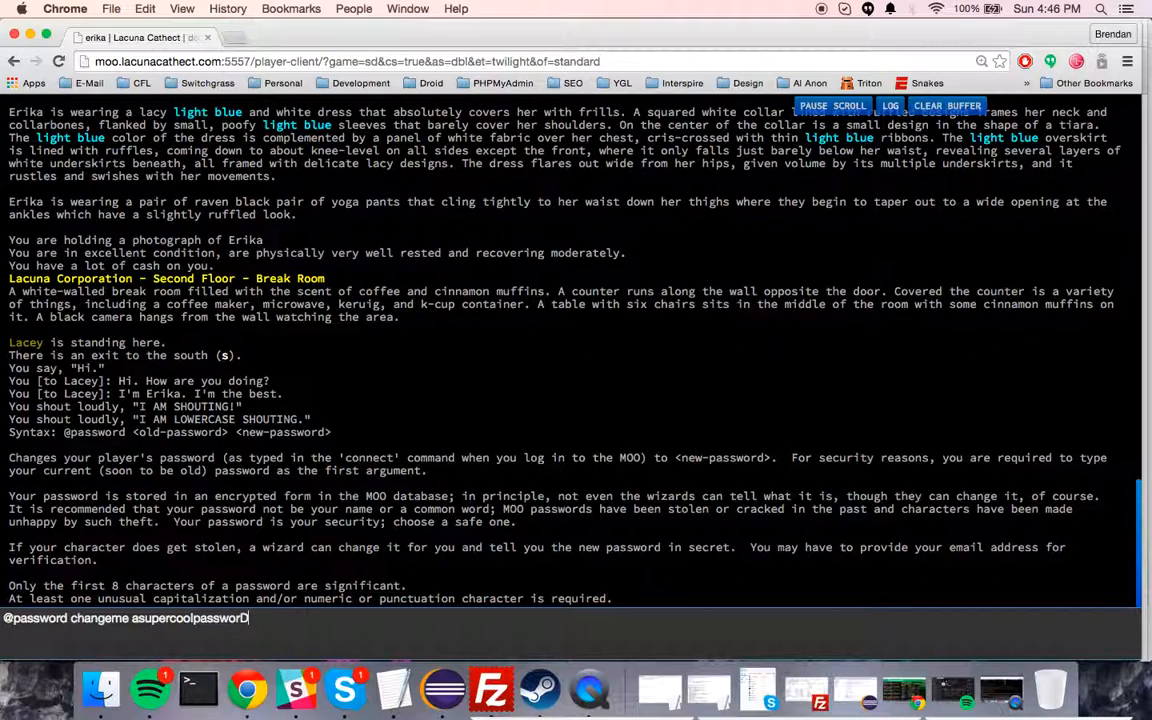
key(Return)
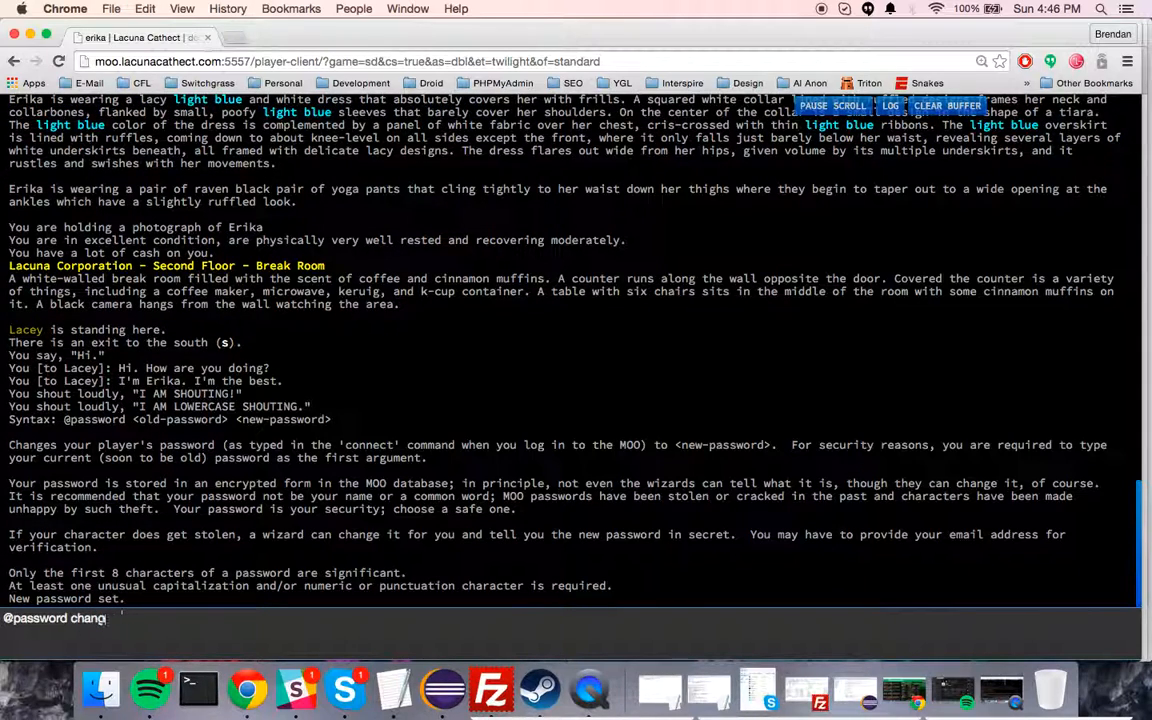
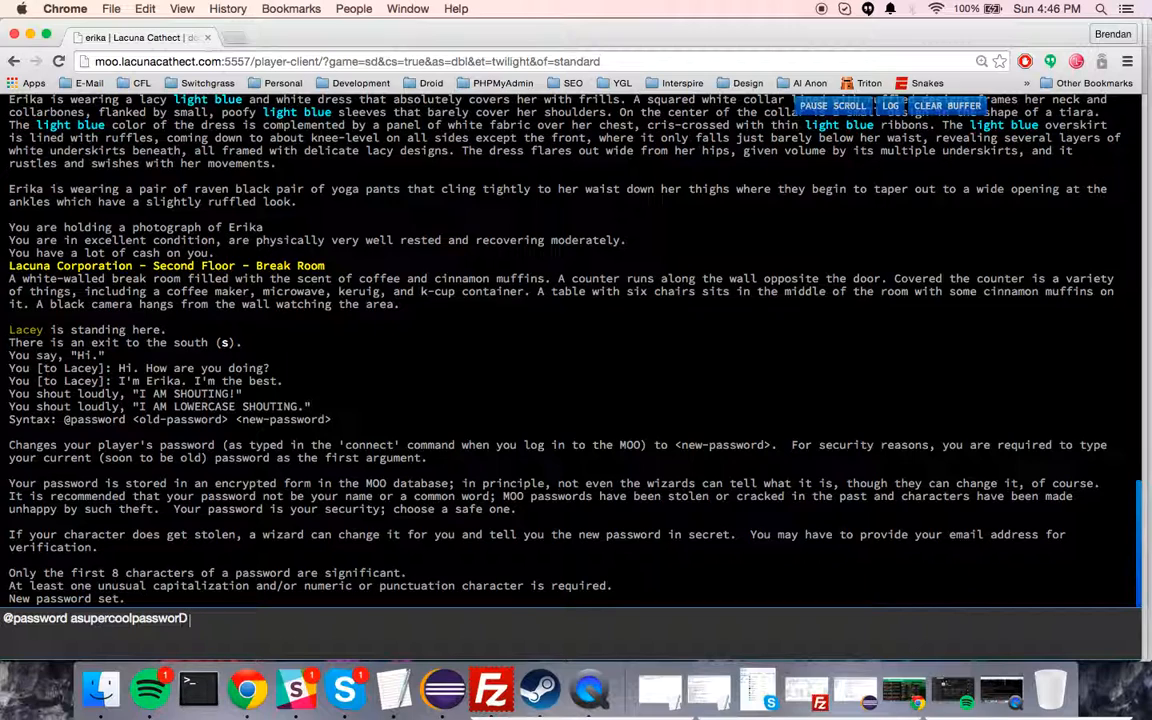
key(Return)
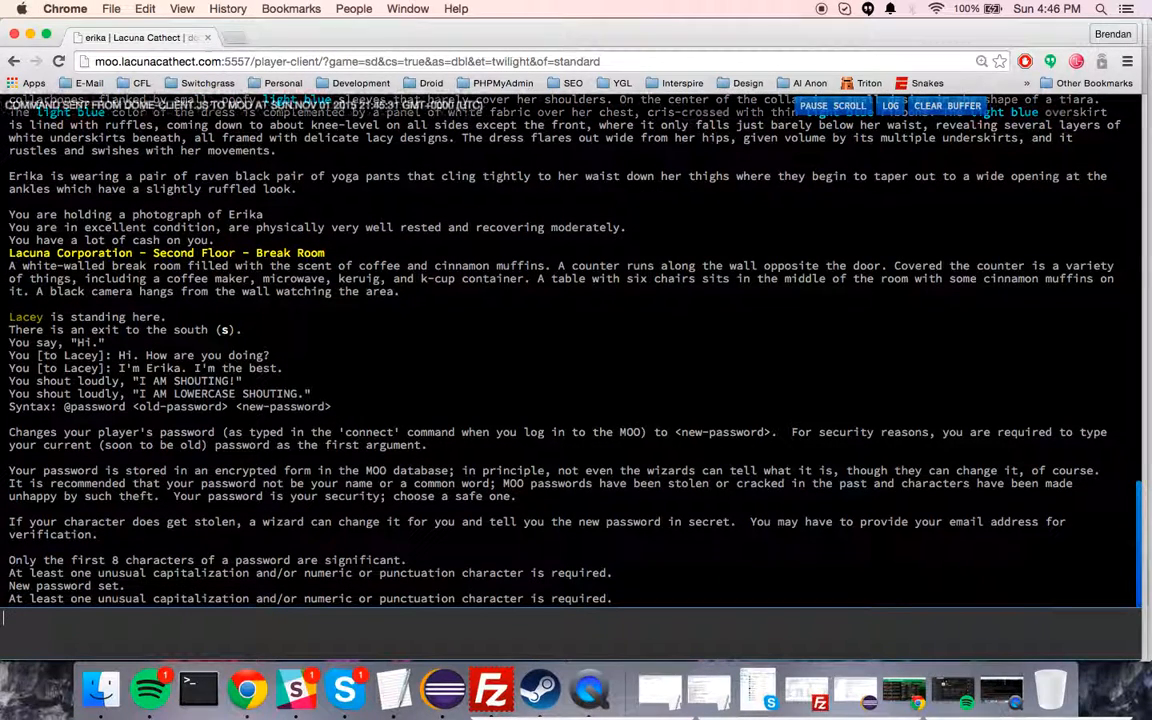
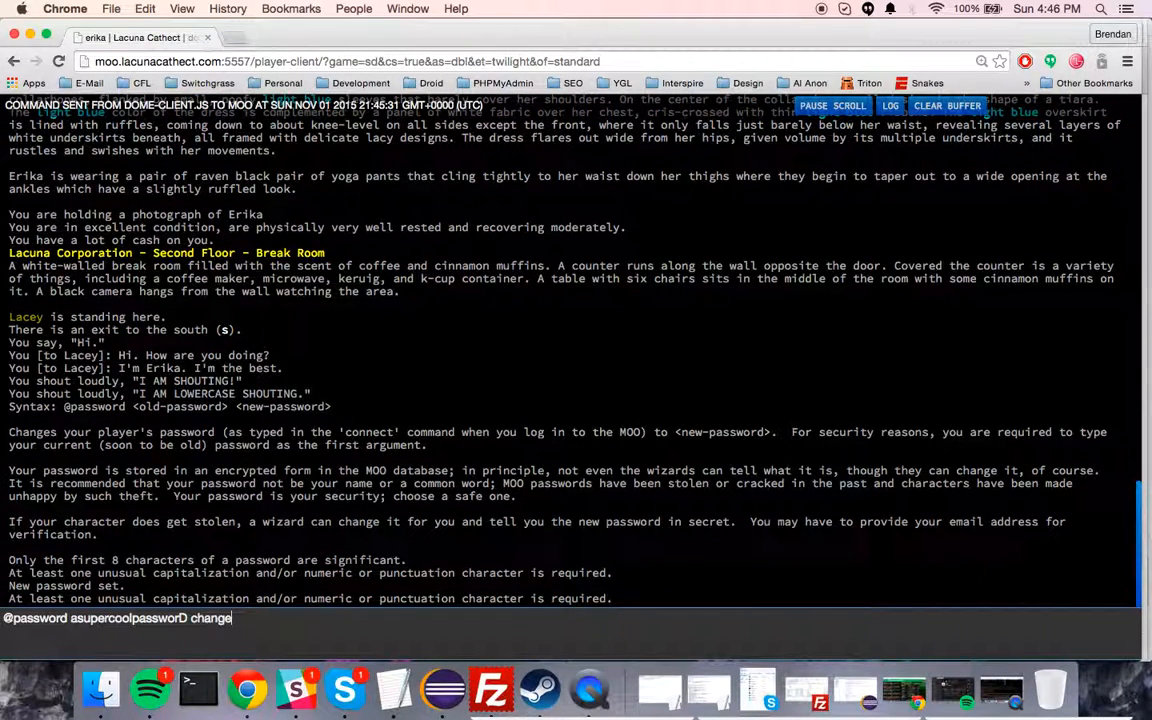
key(Return)
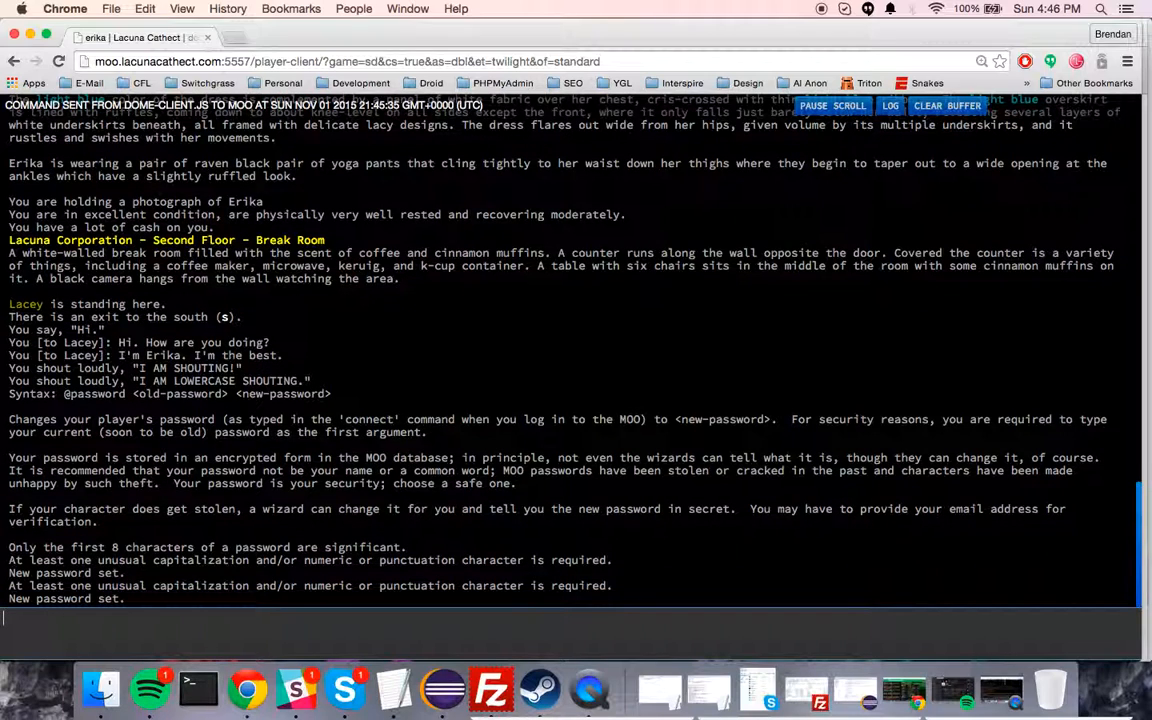
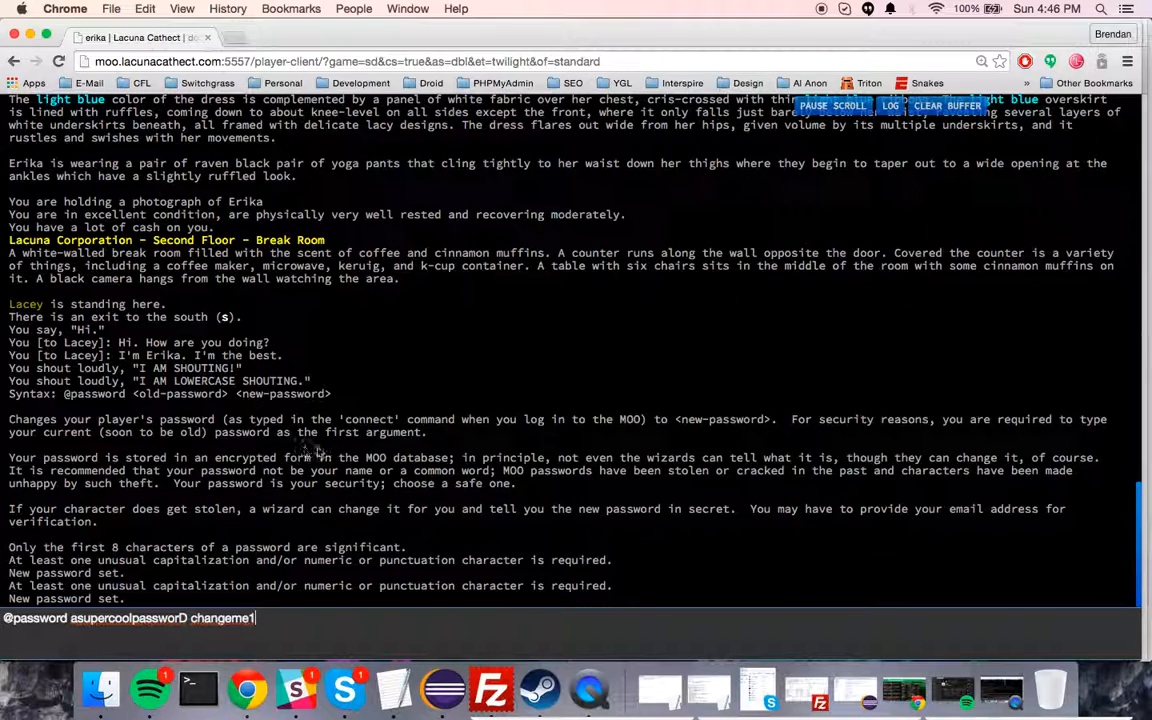
mouse_move(588, 688)
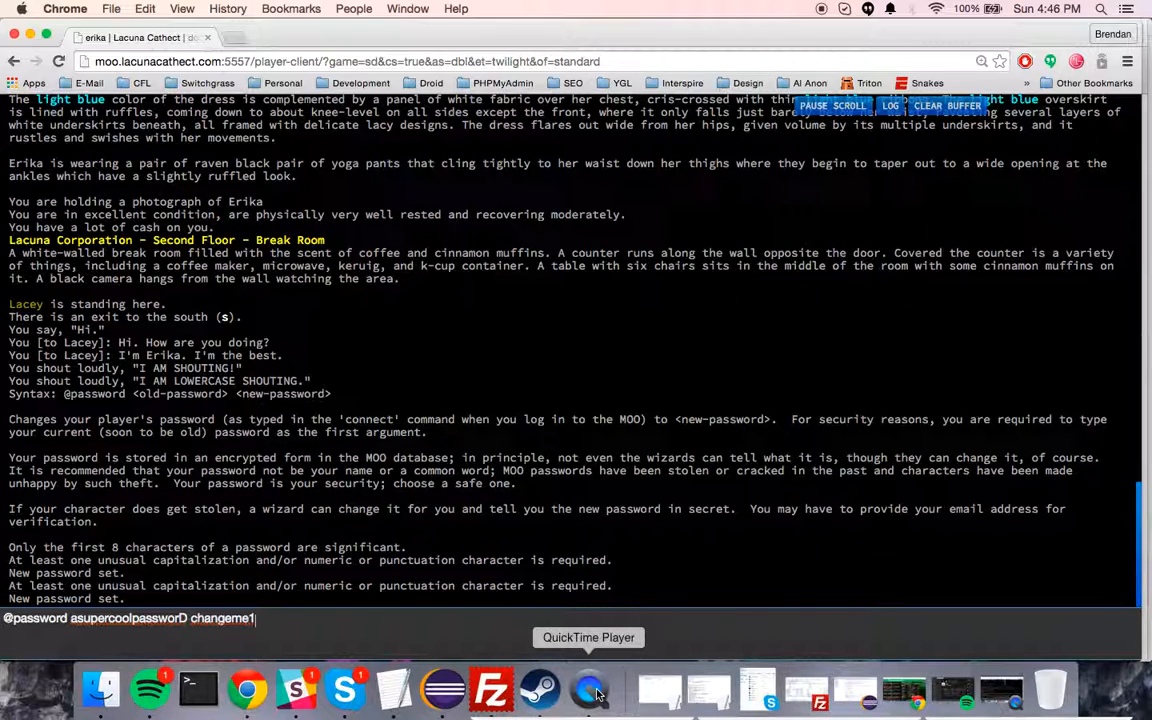
Step: Bring QuickTime Player to the front from the Dock
click(588, 688)
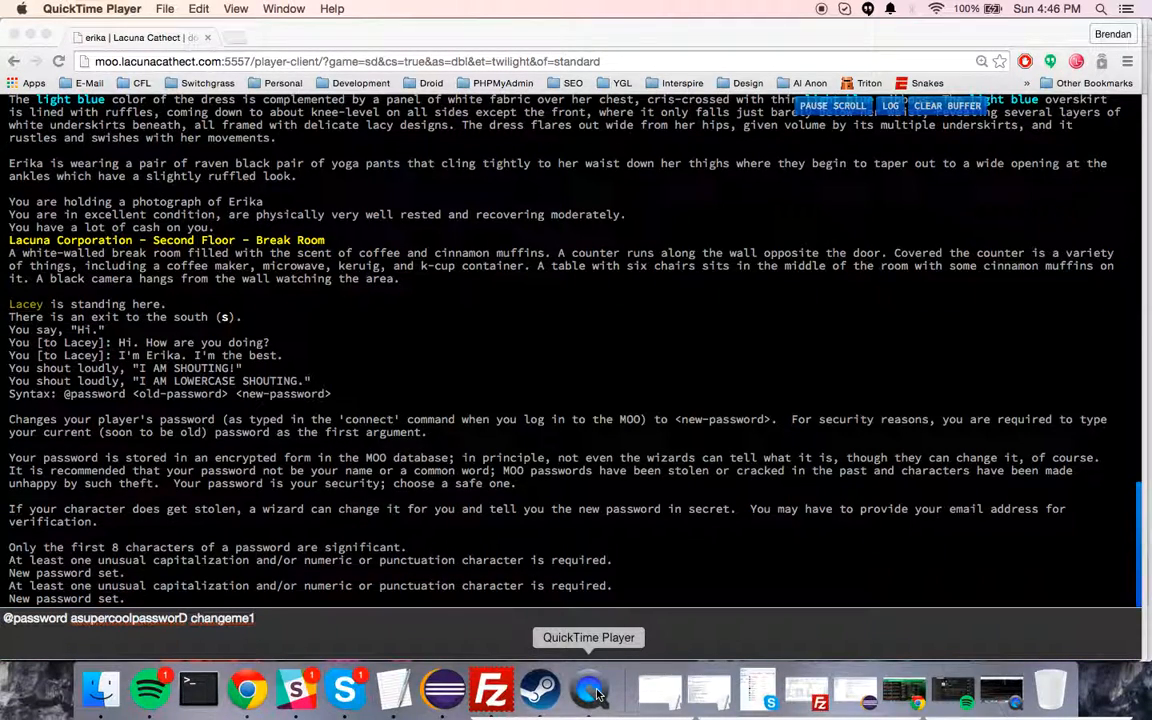
mouse_move(820, 12)
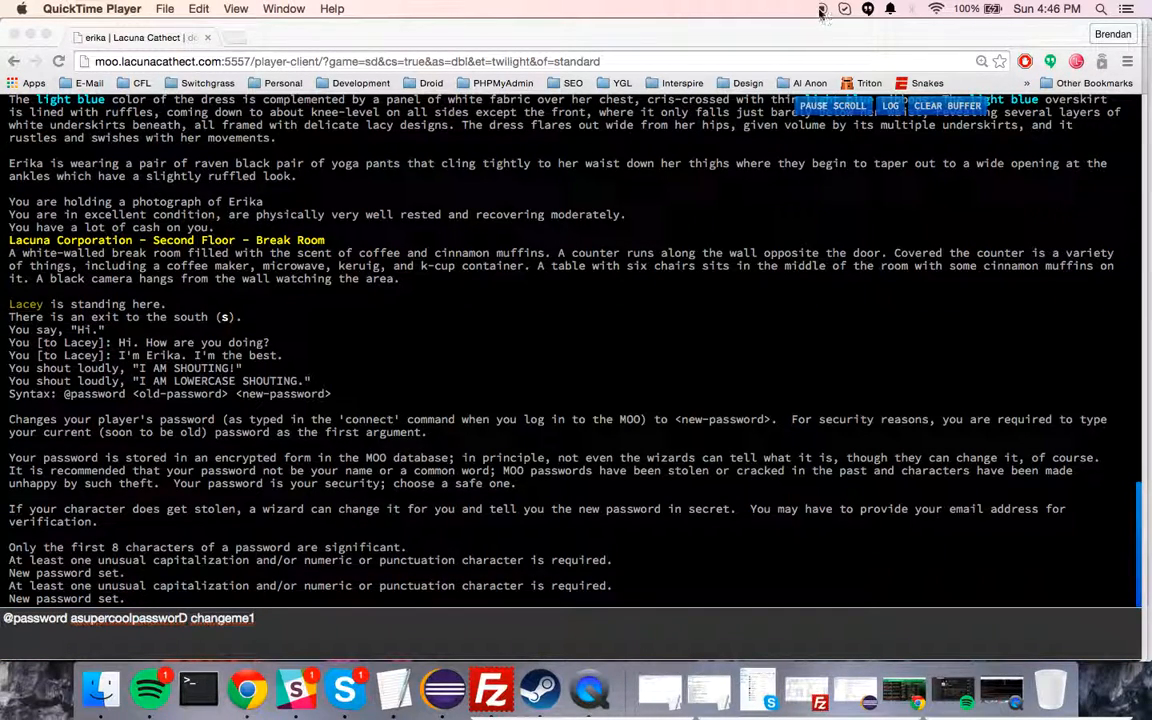